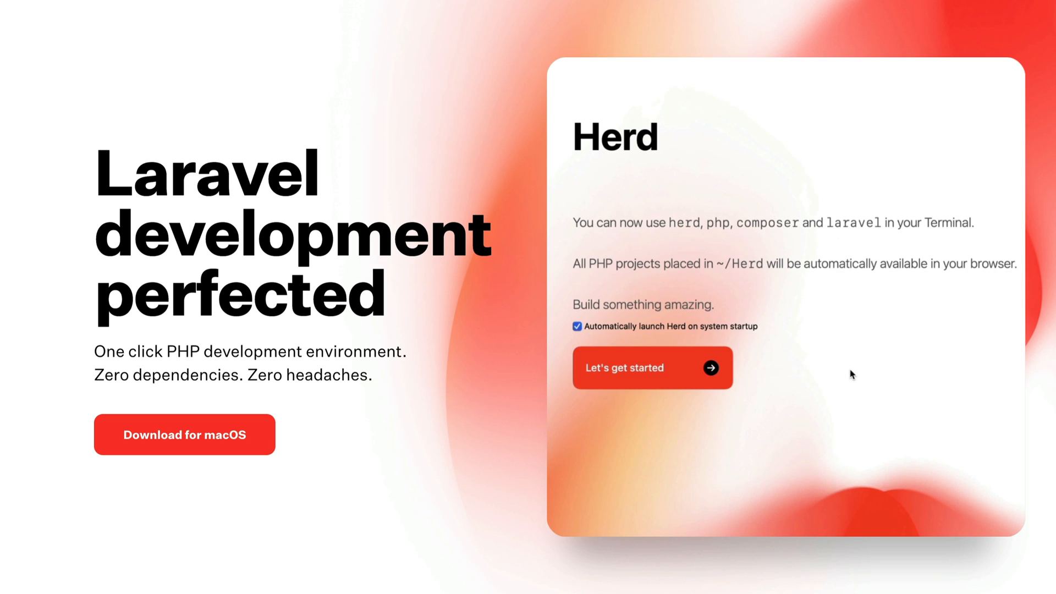
- Finish Herd's setup and confirm in Terminal that php -v reports PHP 8.1.24
click(651, 366)
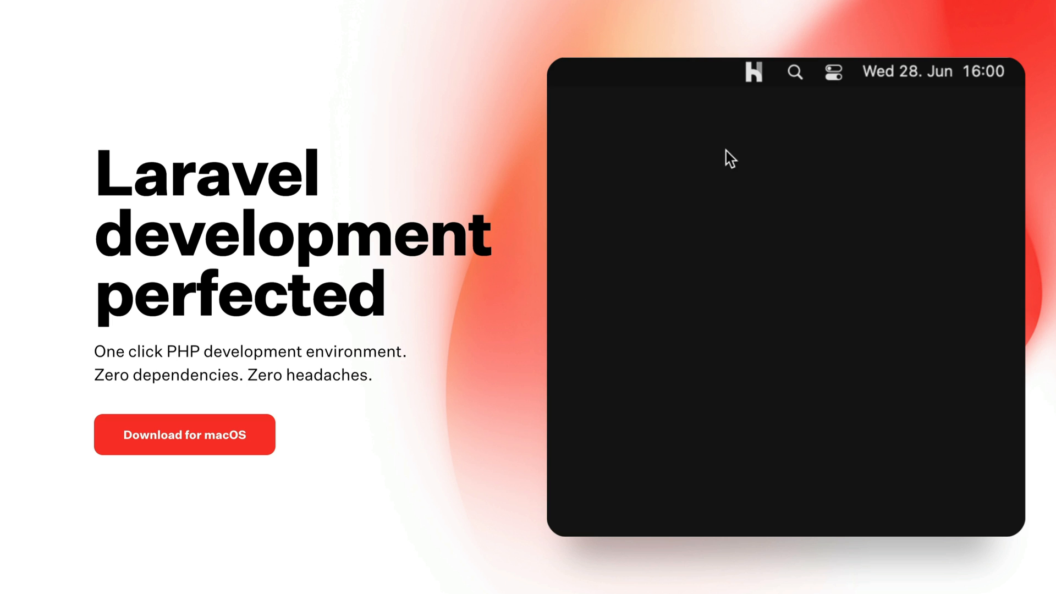
click(753, 72)
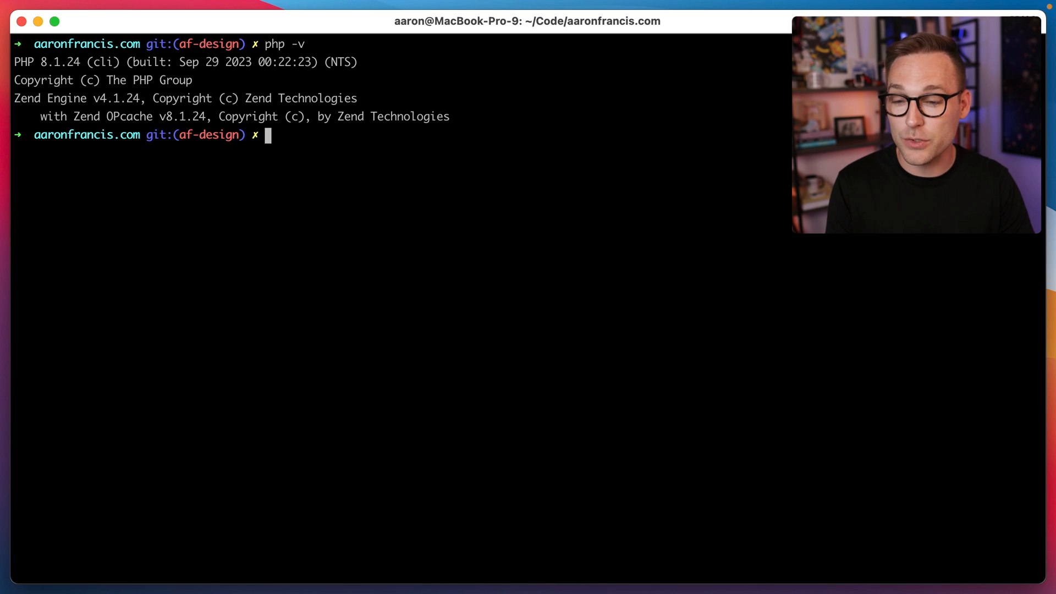
- Switch global PHP to 8.2 and verify 8.2.11 runs from Herd's bin, then clear the screen
text(herd)
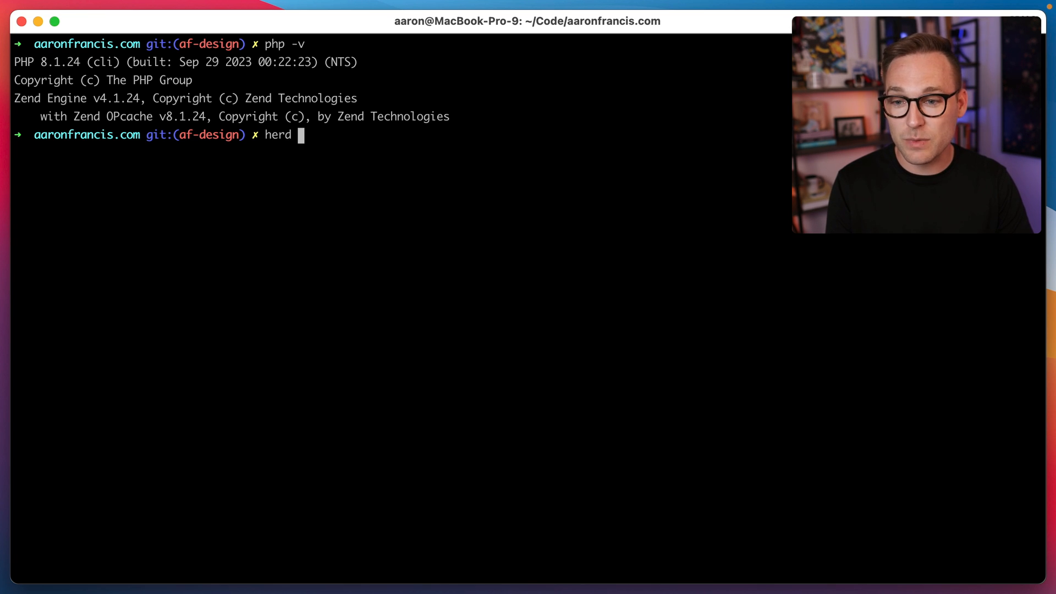
text(use php@8.2)
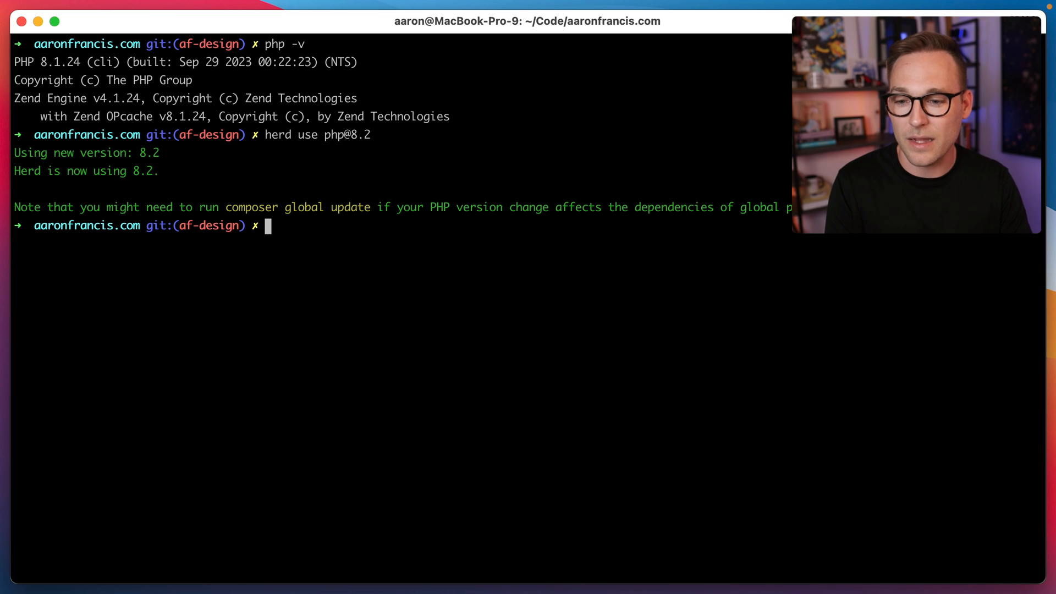
text(php -v)
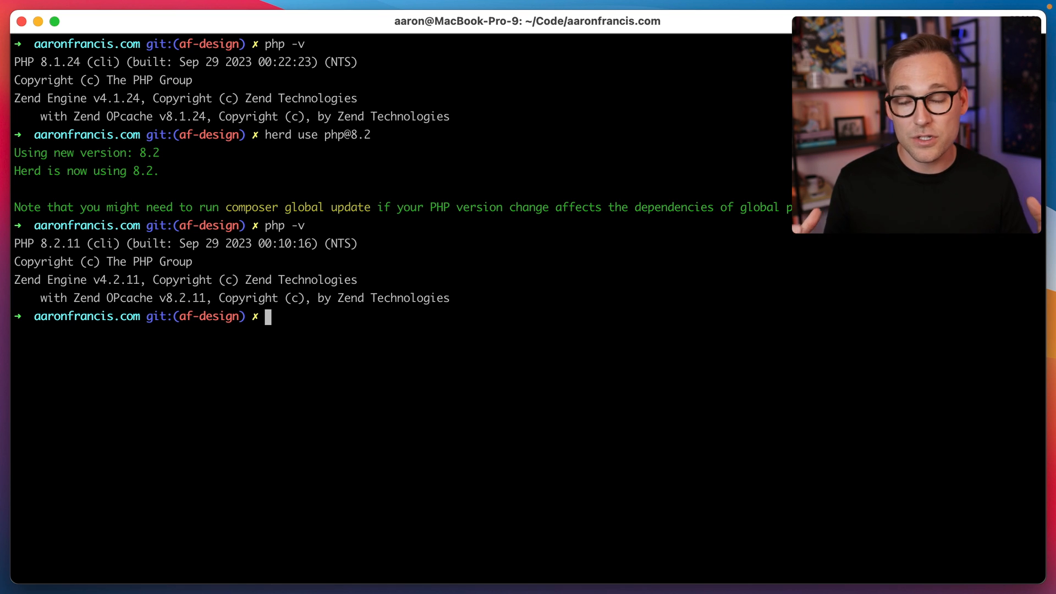
text(which php)
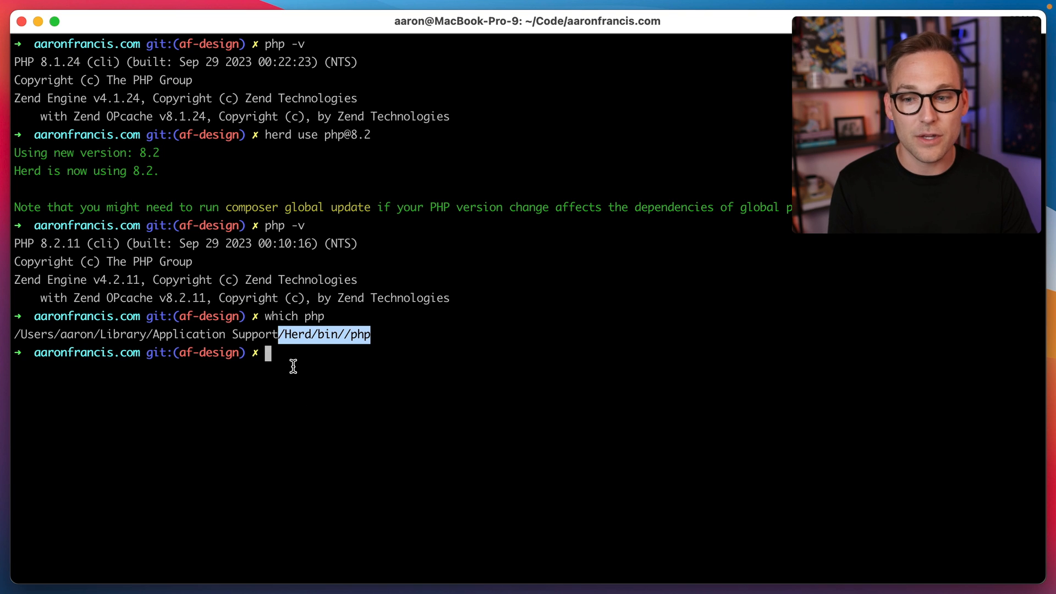
key(cmd+k)
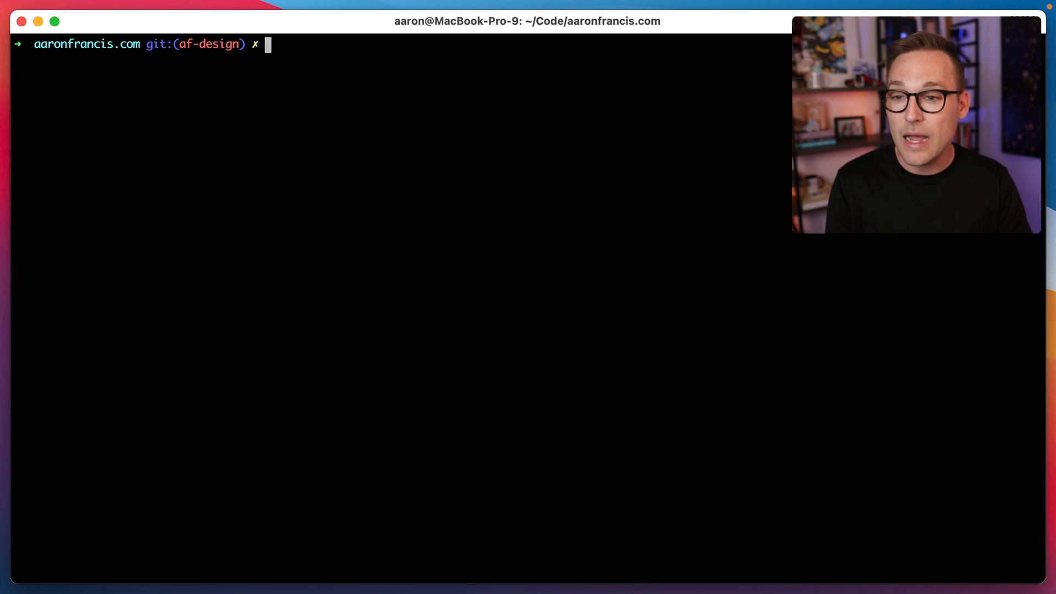
- Isolate aaronfrancis.com.test to PHP 8.1 while php -v still reports 8.2.11
text(herd isolate)
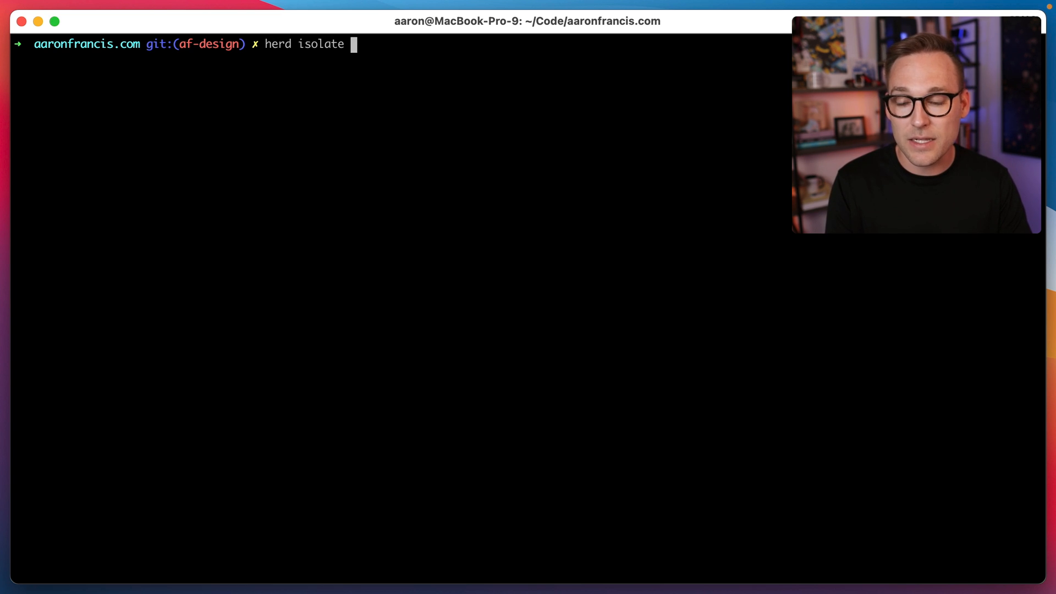
text(php&)
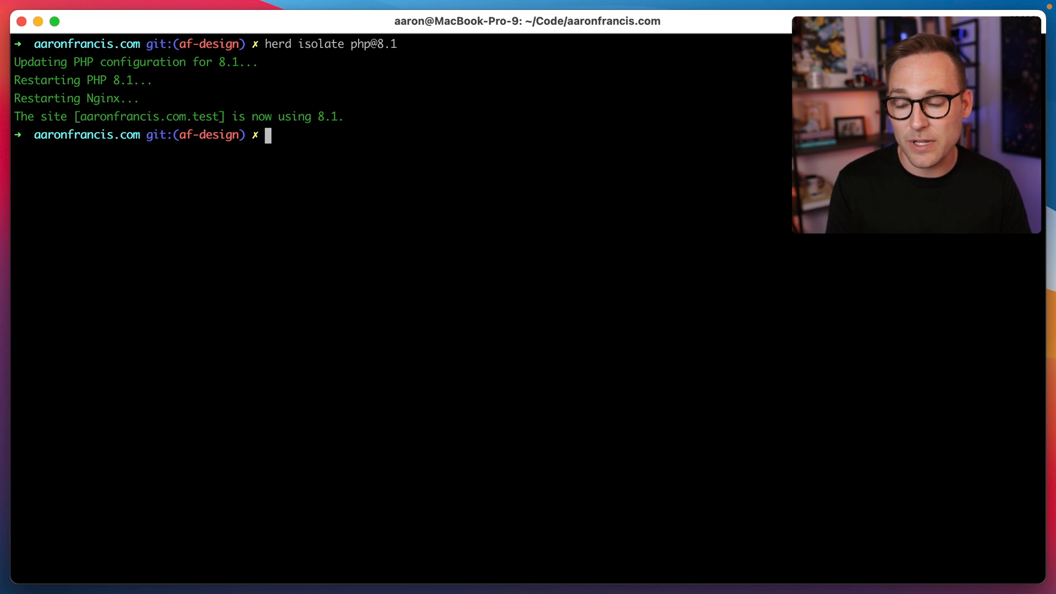
drag(79, 62, 226, 62)
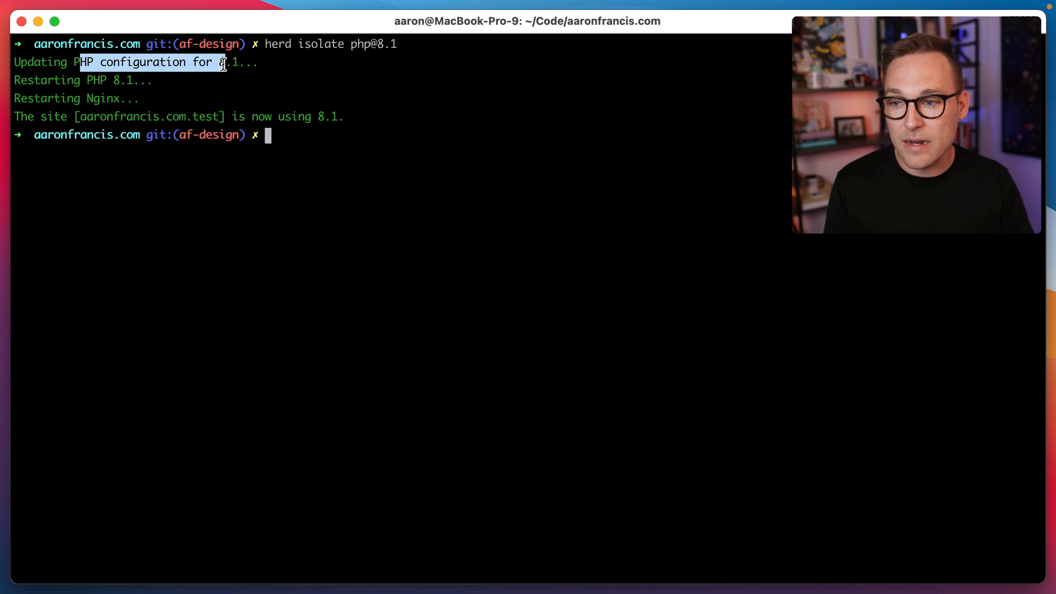
drag(222, 62, 147, 98)
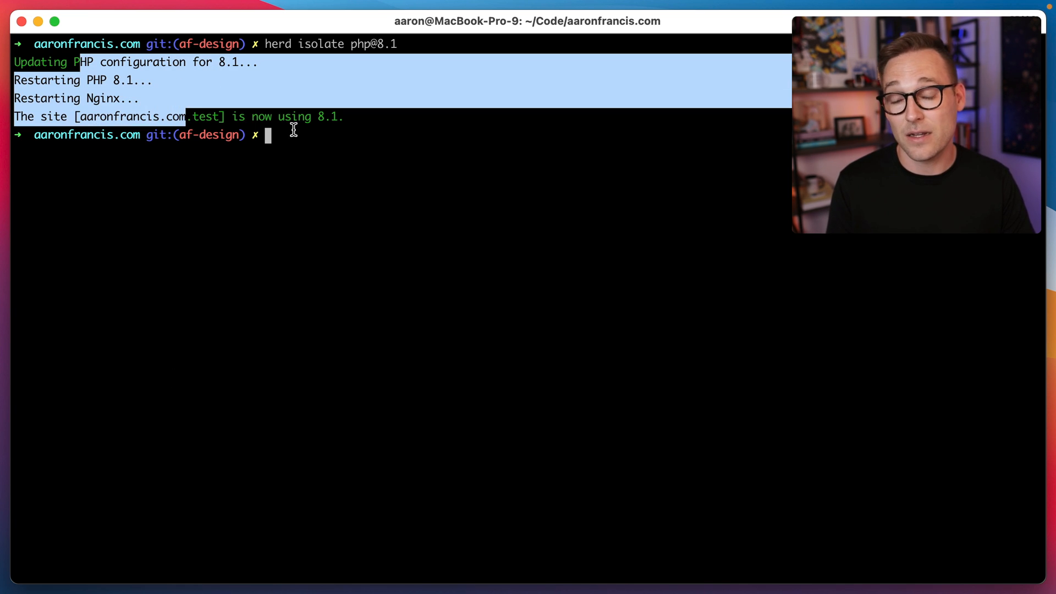
text(php -v)
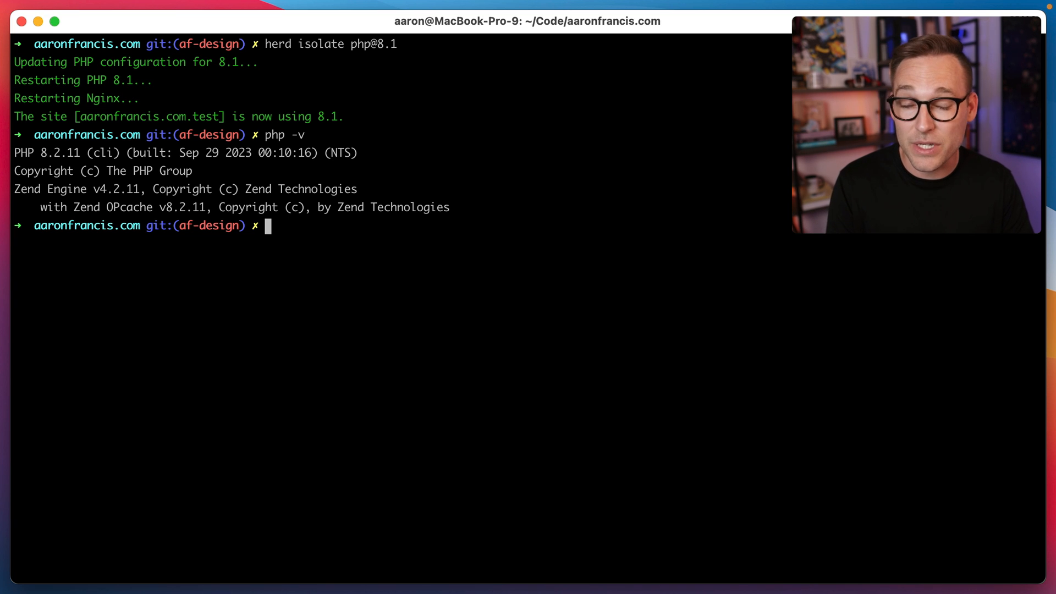
text(herd ph)
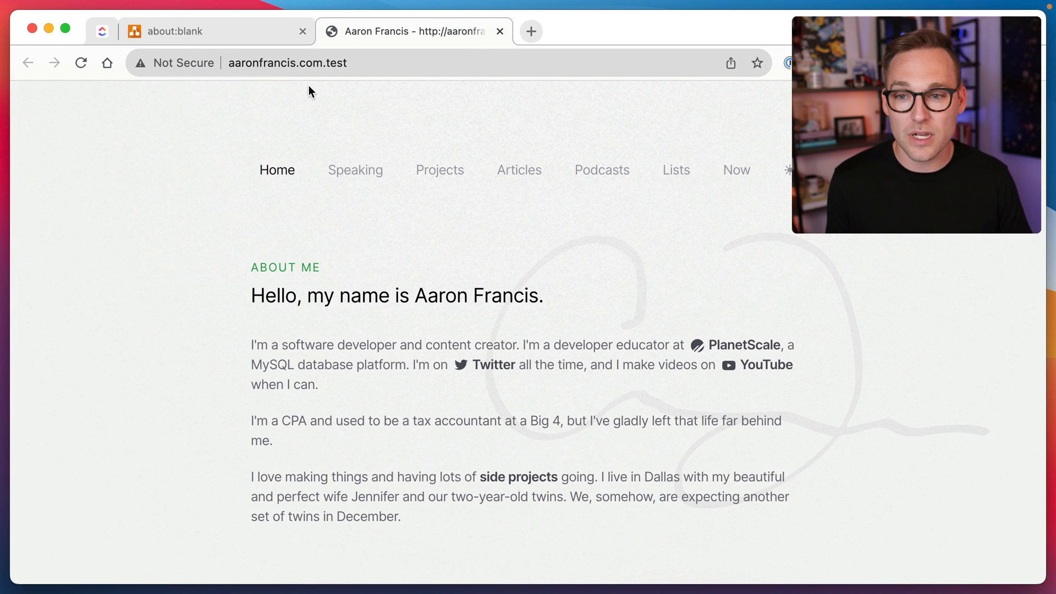
- Check the locally served aaronfrancis.com.test homepage in Chrome, then return to Terminal
double_click(282, 63)
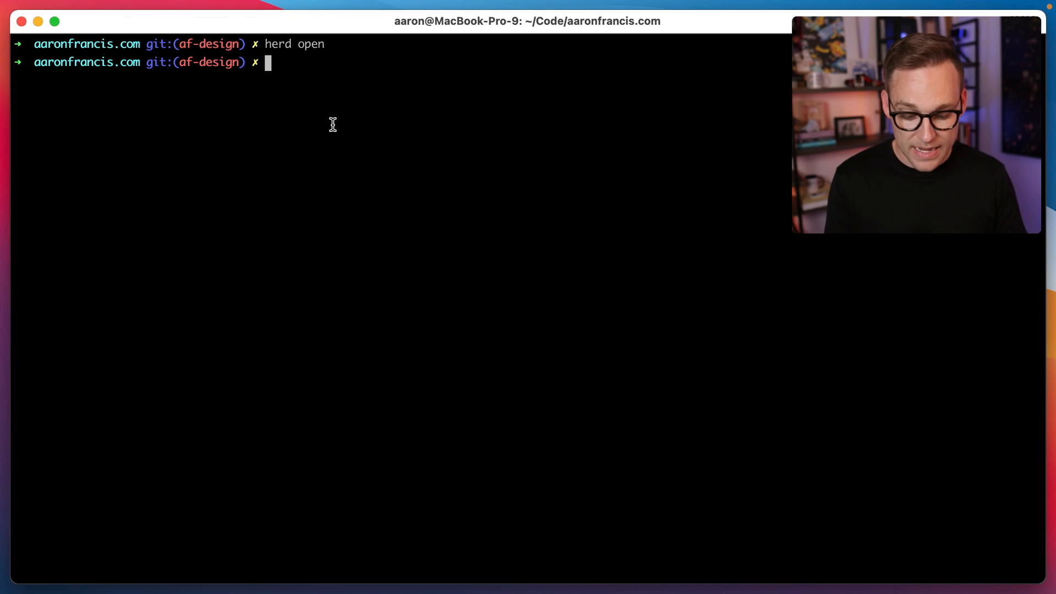
- Move into the screencasting.com project and open its local site with herd open
text(cd ..)
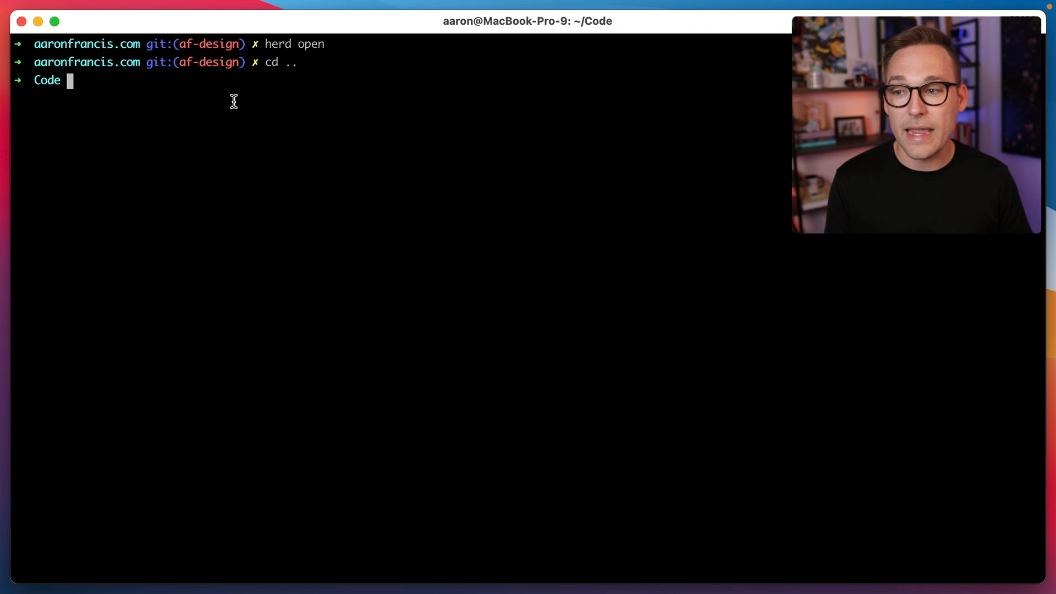
double_click(46, 80)
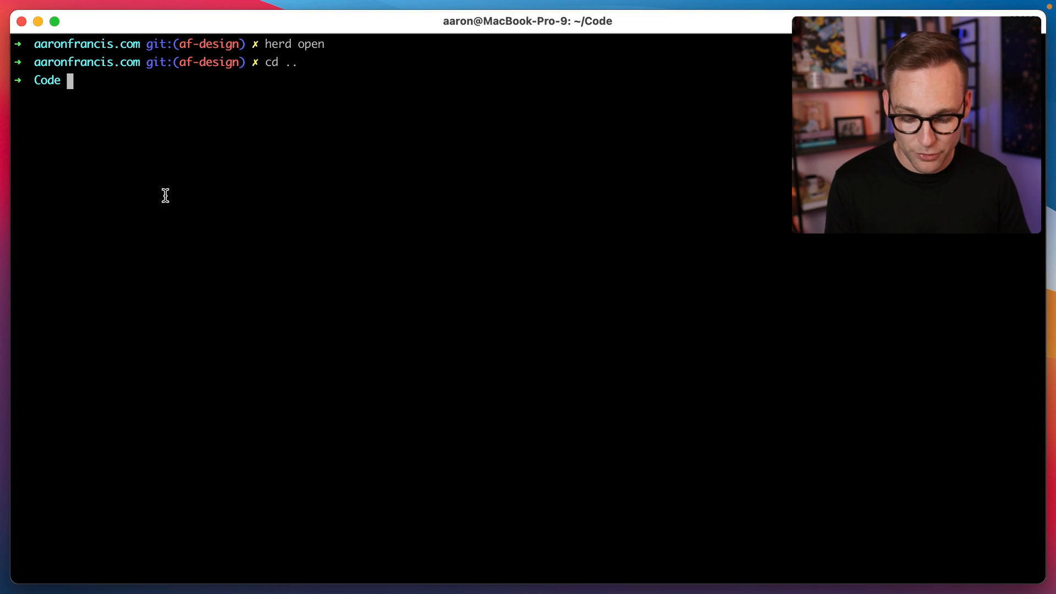
text(cd screencasting.com)
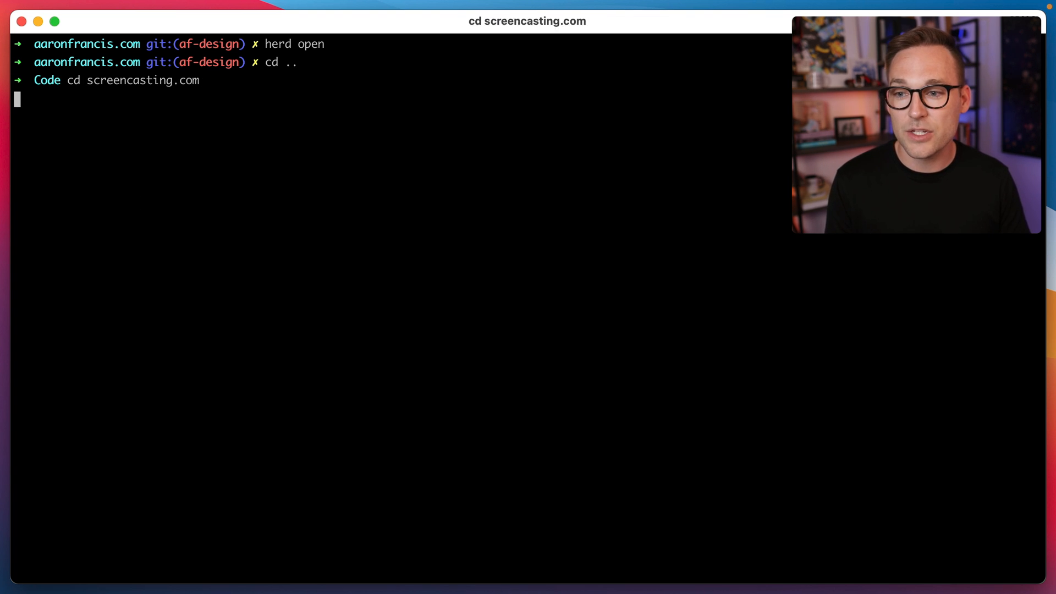
text(herd open)
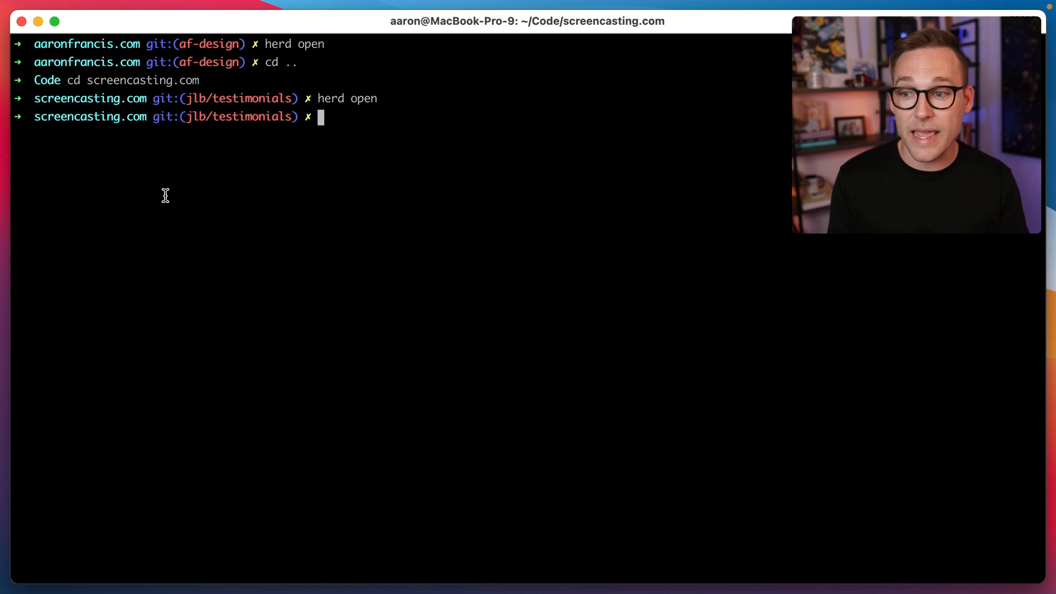
- Link app.screencasting.com as an extra domain for the screencasting.com project
text(herd lin)
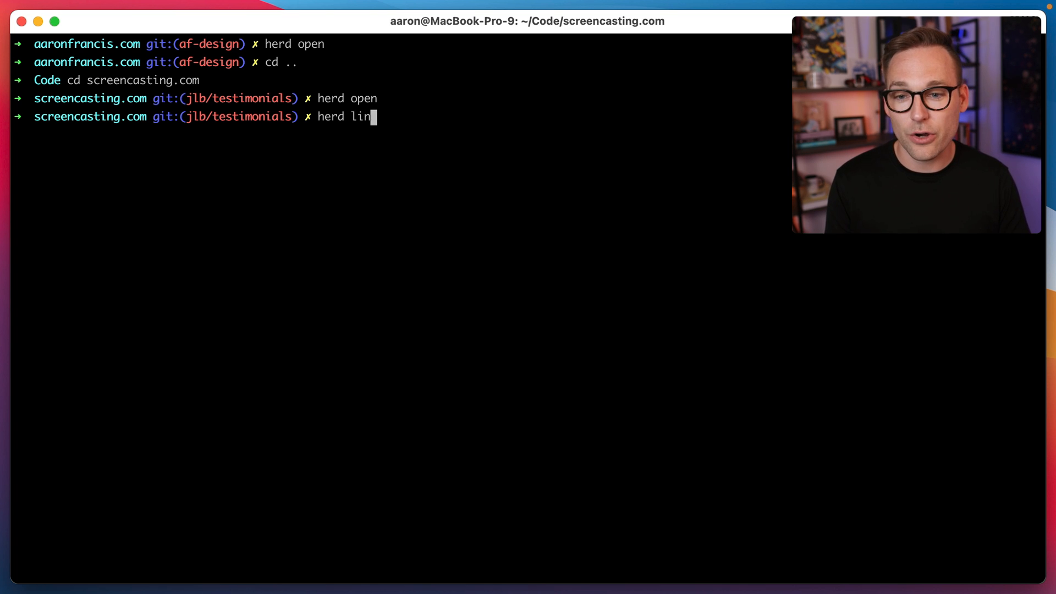
text(k app.scre)
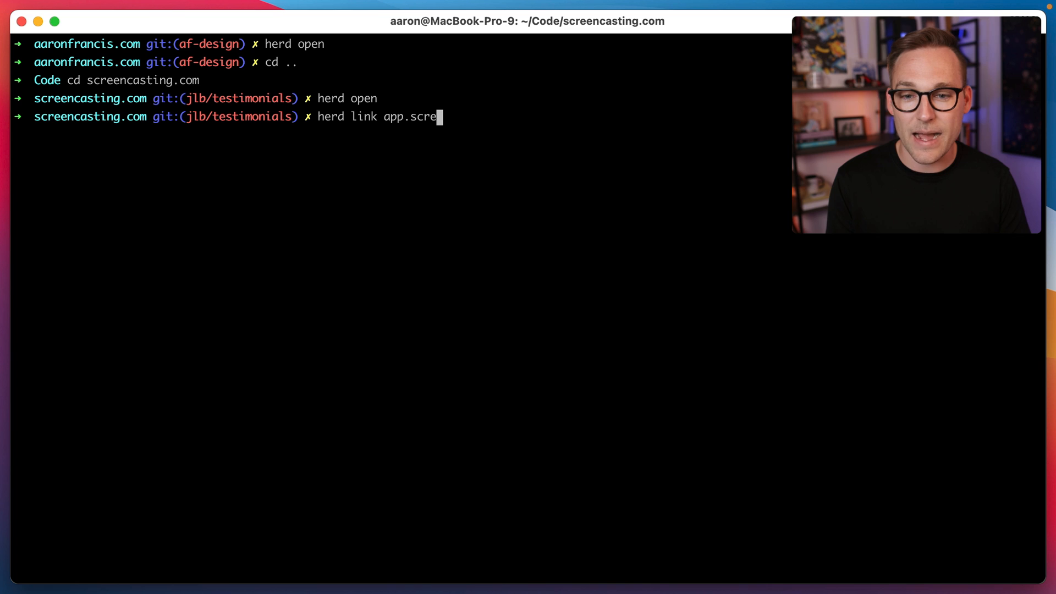
text(encasting.com)
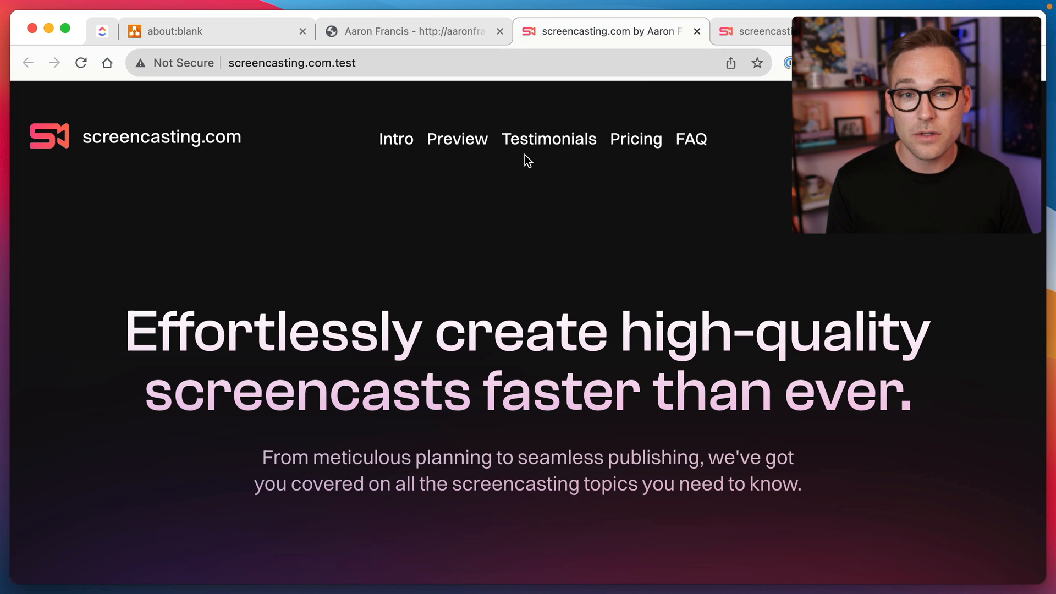
- Compare the app.screencasting.com.test and screencasting.com.test tabs, both serving the same homepage
click(762, 31)
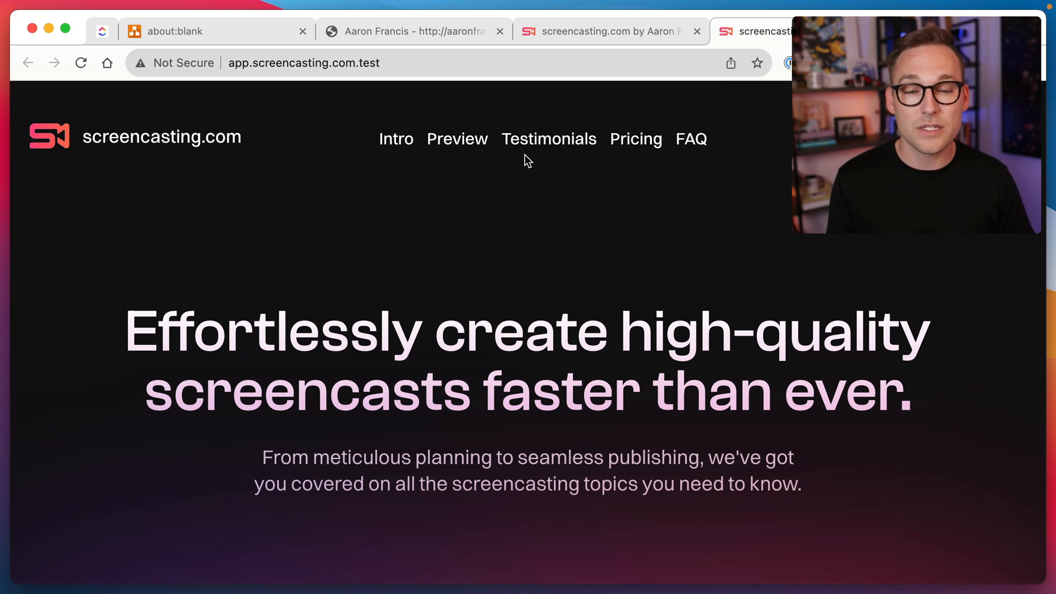
click(603, 30)
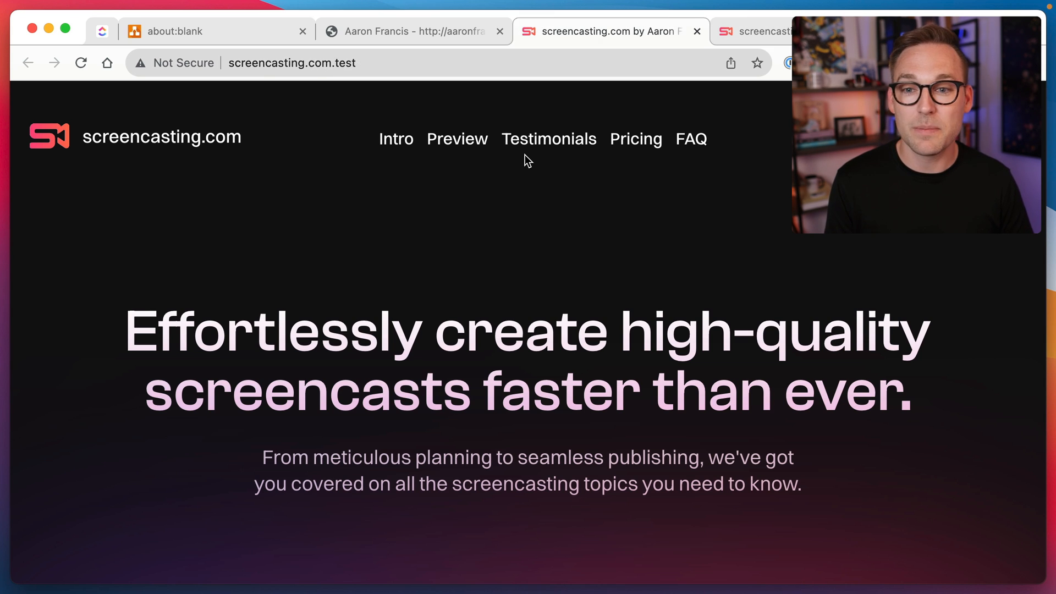
click(754, 31)
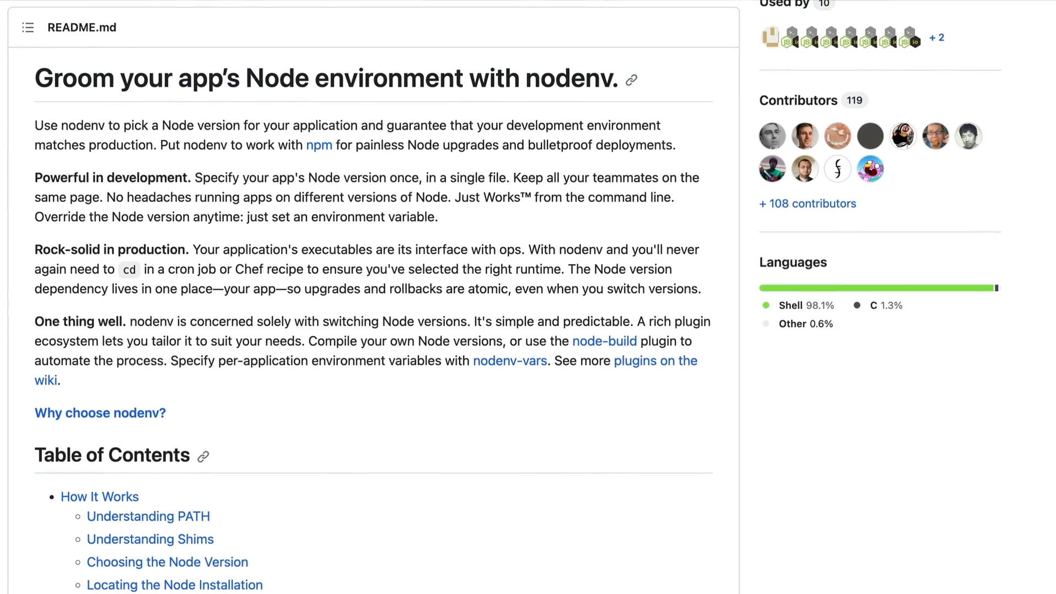
- Scroll through the nodenv README on pinning a Node version per application
scroll(down, 3)
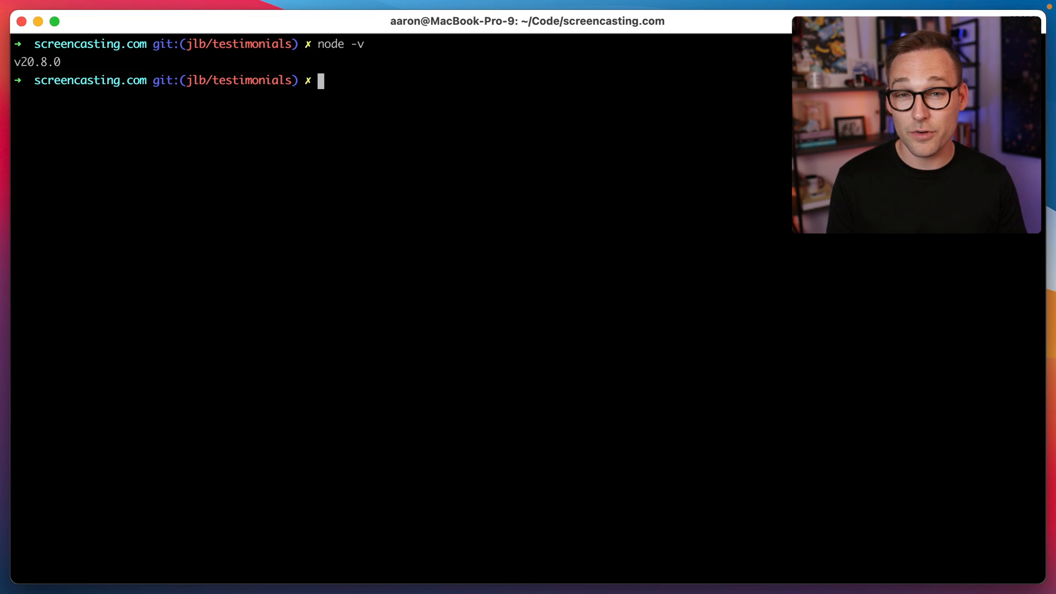
- Compare Node v20.8.0 and v18.18.0 across projects and print aaronfrancis.com's .node-version
text(..)
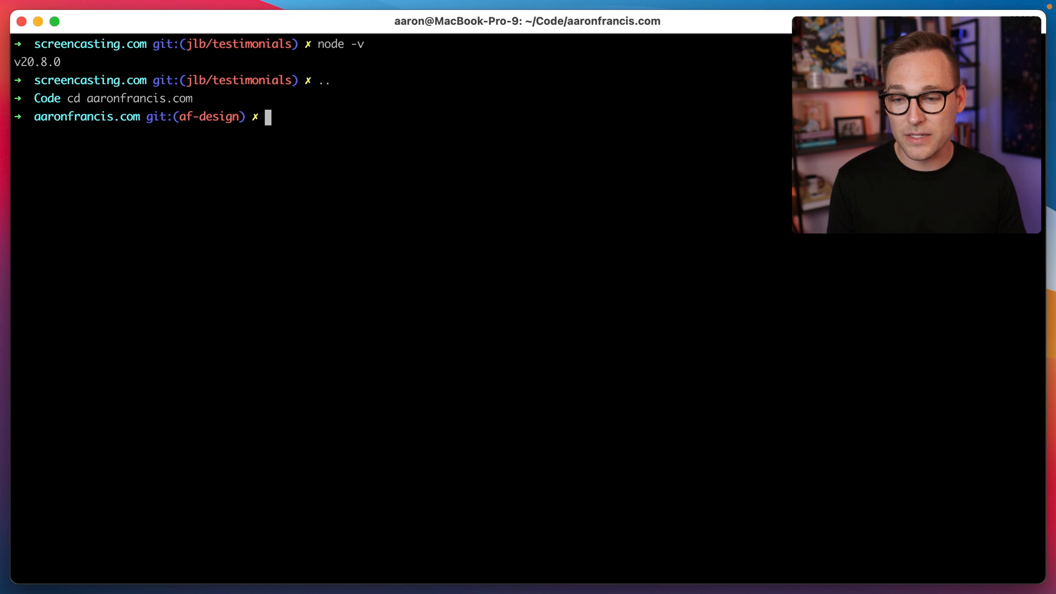
text(node -v)
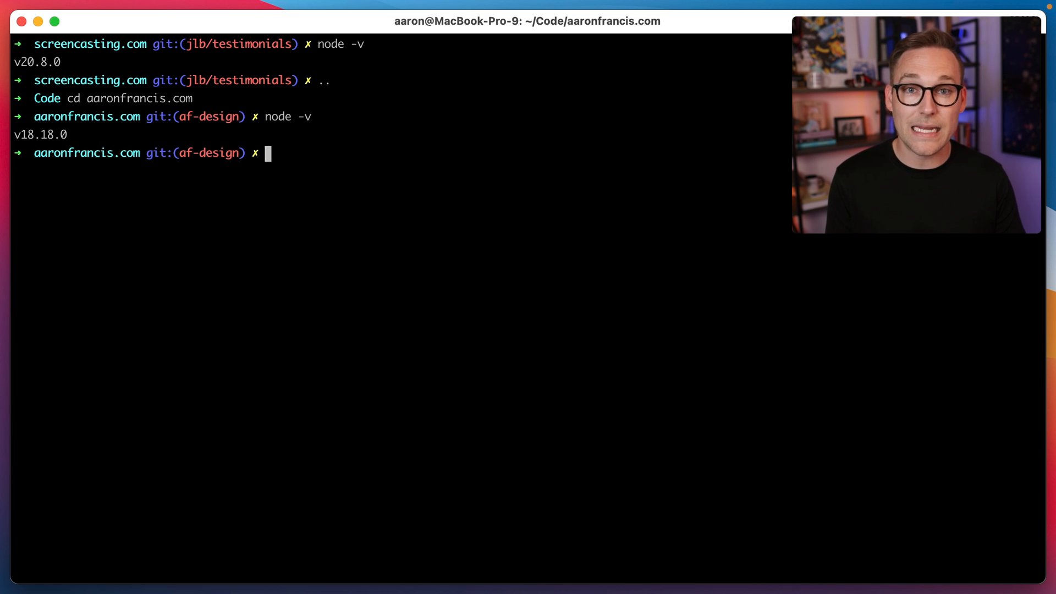
text(cat)
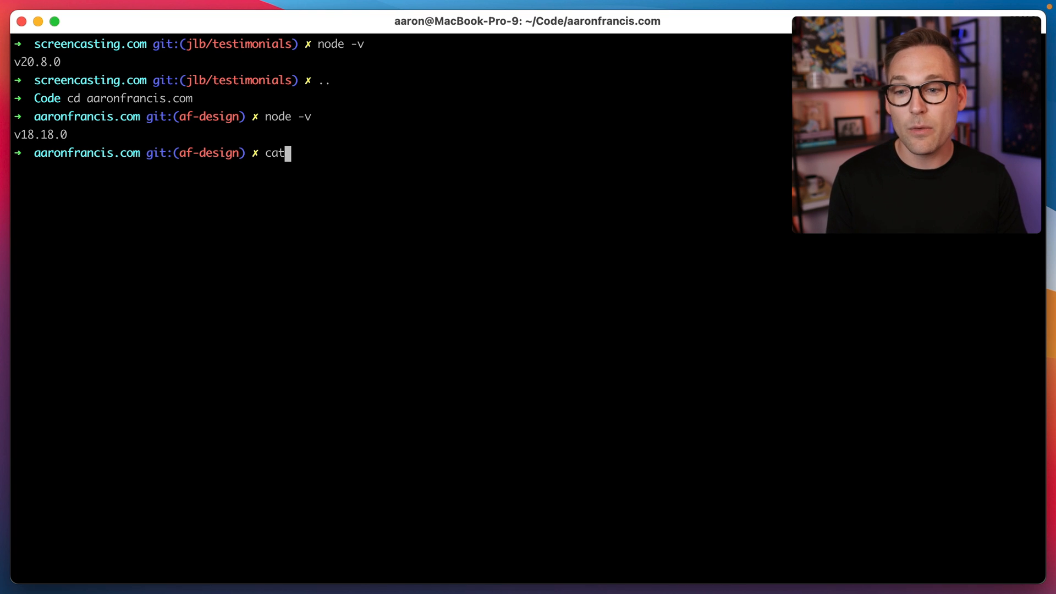
text(.node-version)
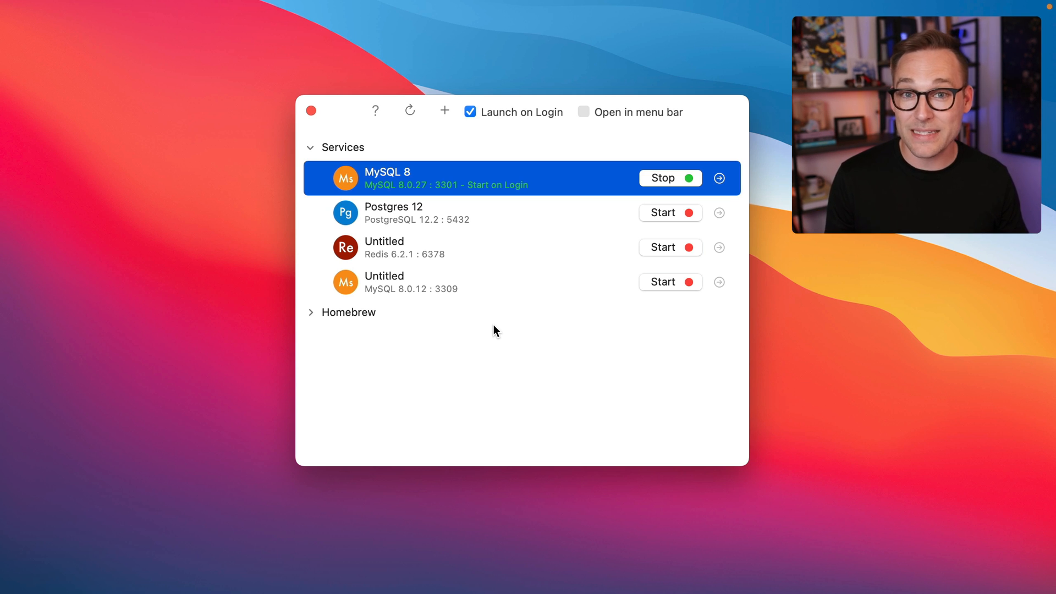
mouse_move(451, 214)
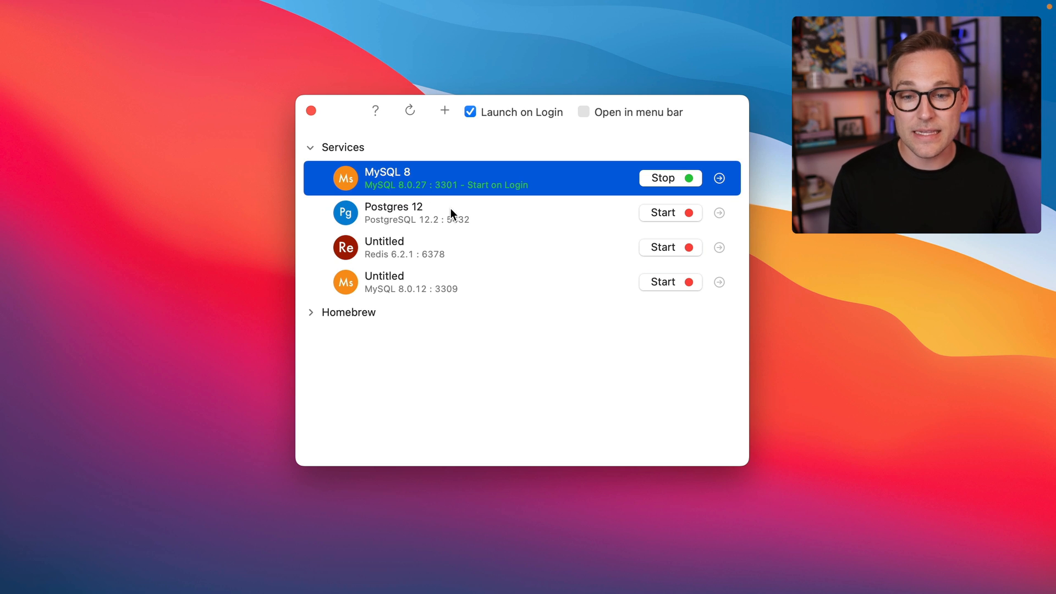
mouse_move(450, 191)
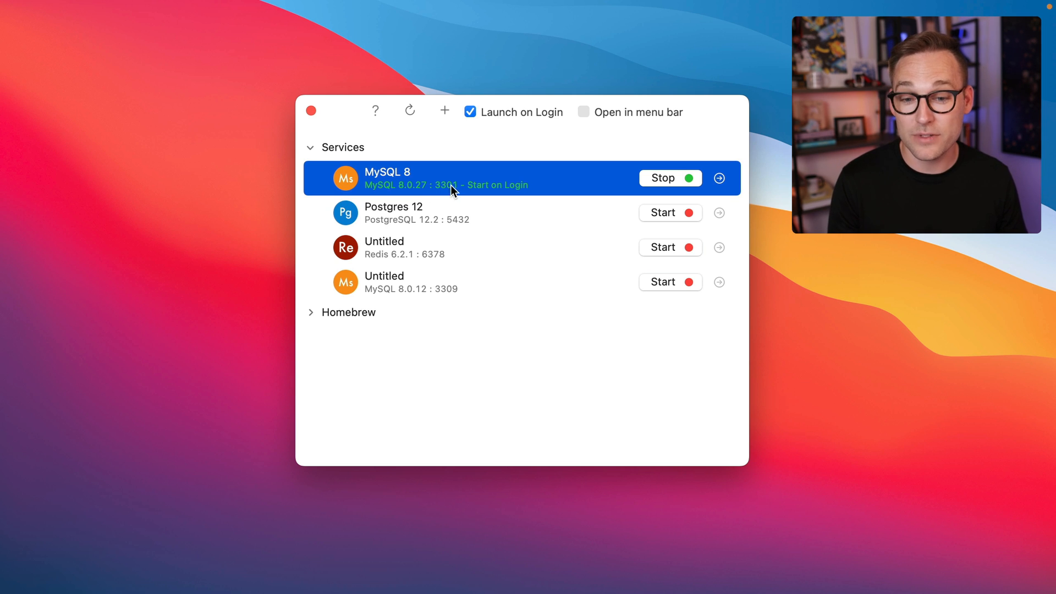
mouse_move(535, 191)
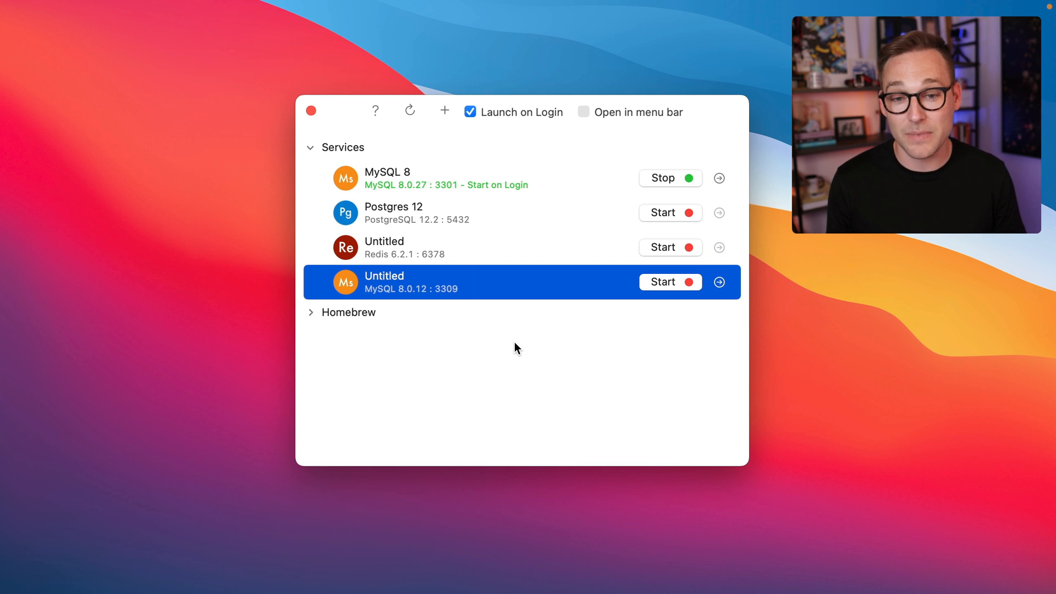
click(444, 111)
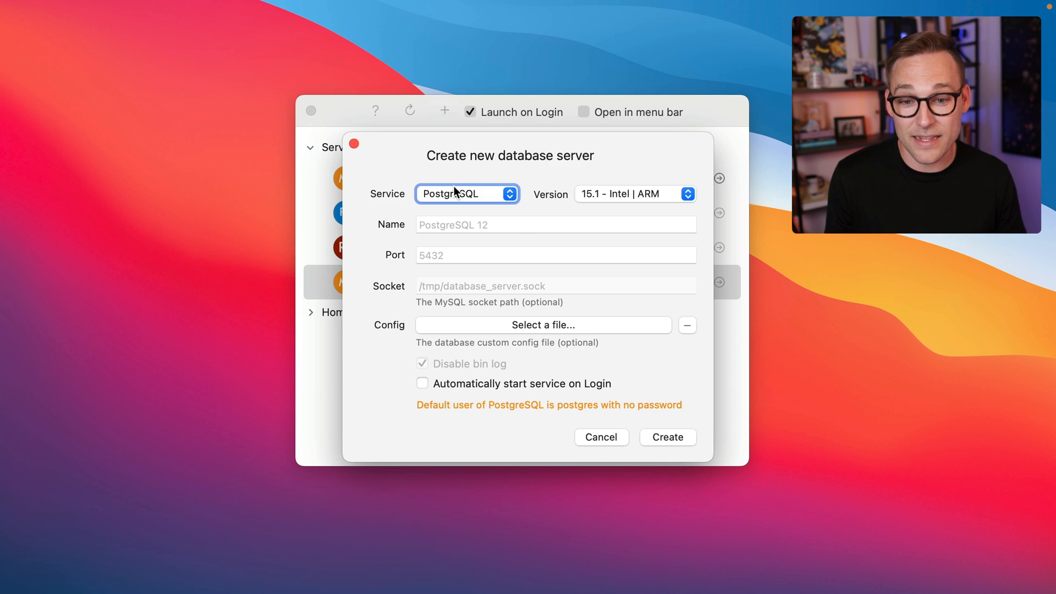
click(467, 194)
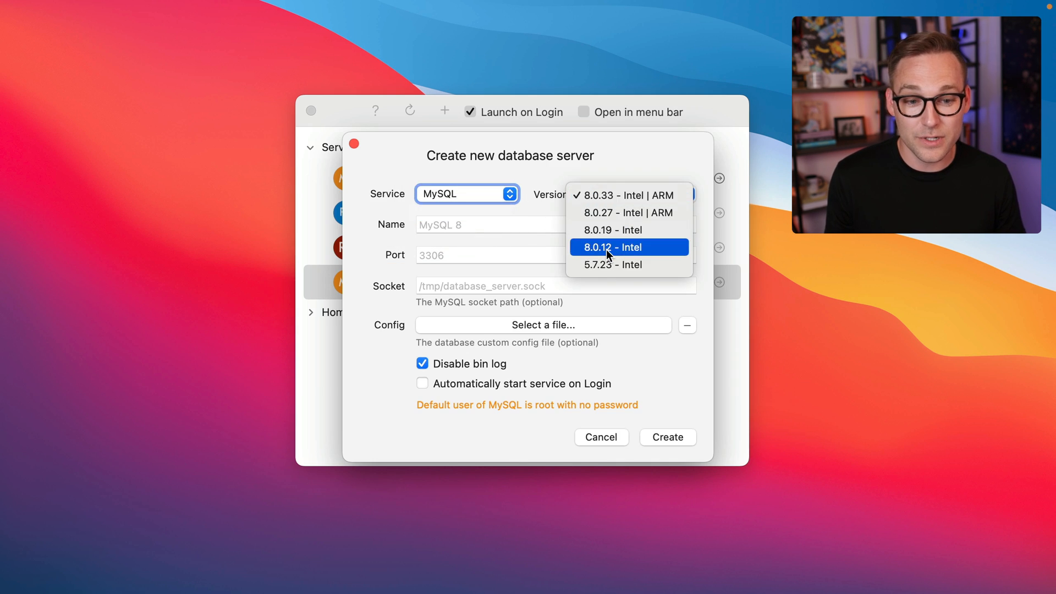
click(612, 246)
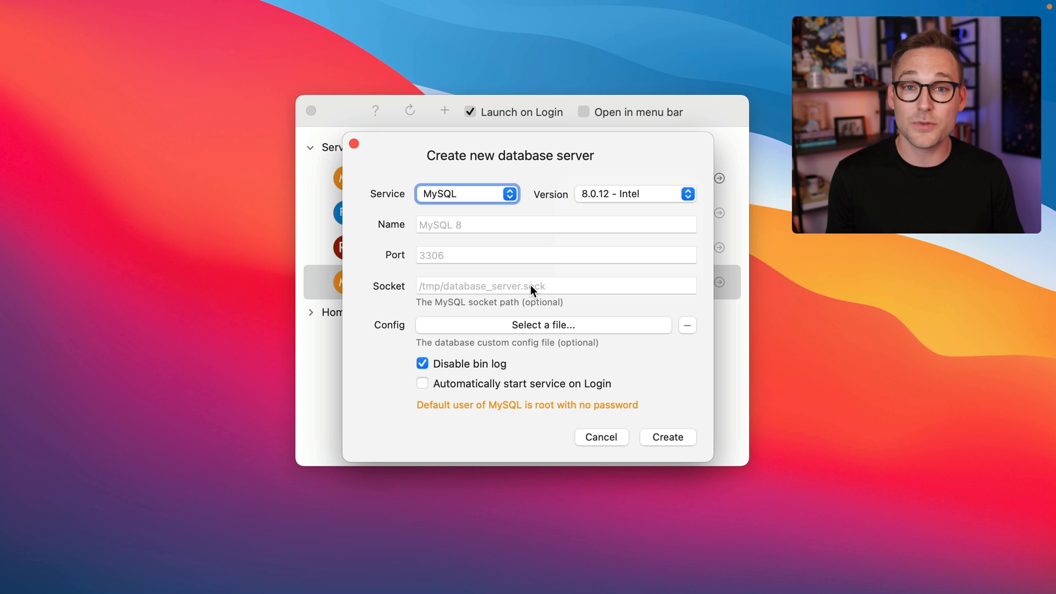
mouse_move(508, 216)
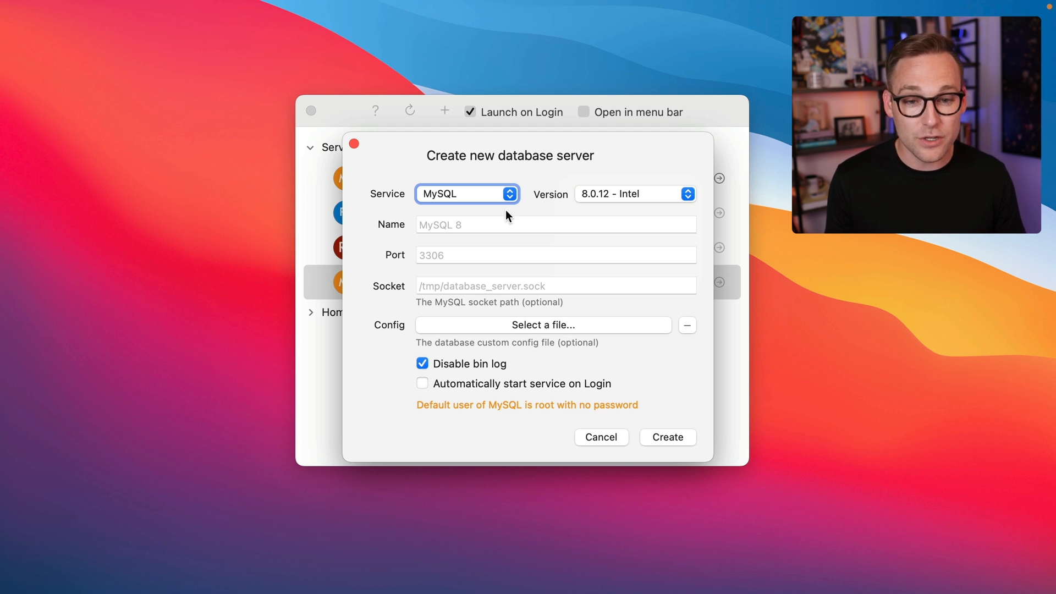
click(466, 195)
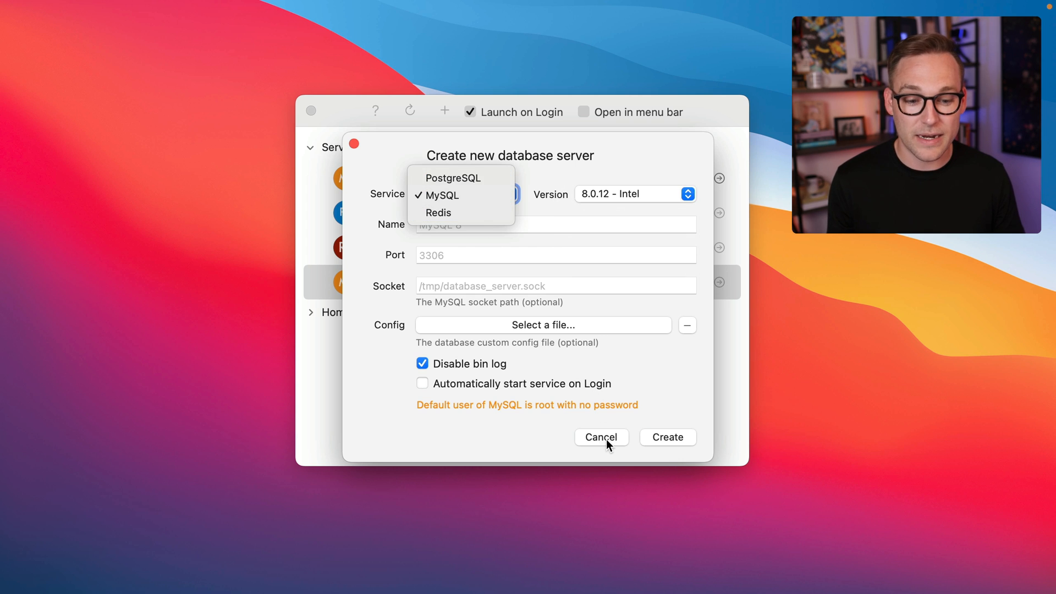
click(600, 437)
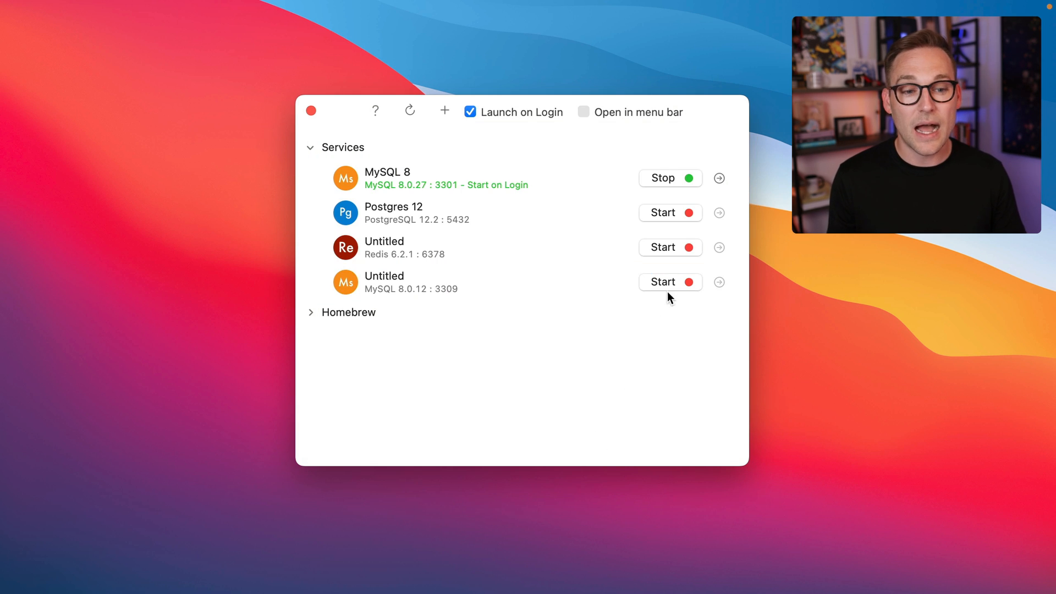
- Open DBngin's running MySQL 8 server in TablePlus, connecting to MySQL 8.0.27
click(719, 178)
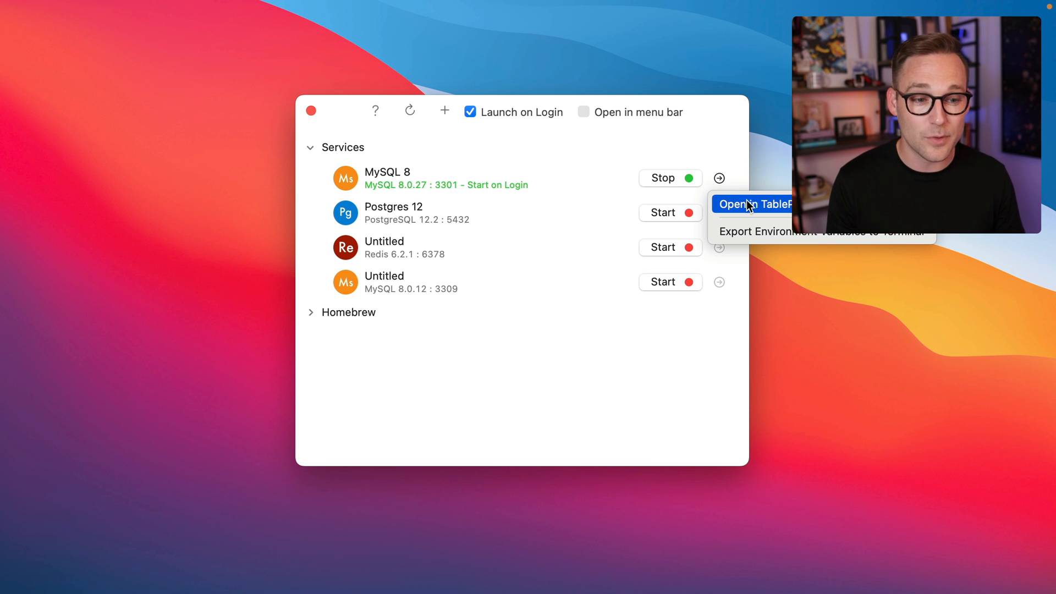
click(750, 204)
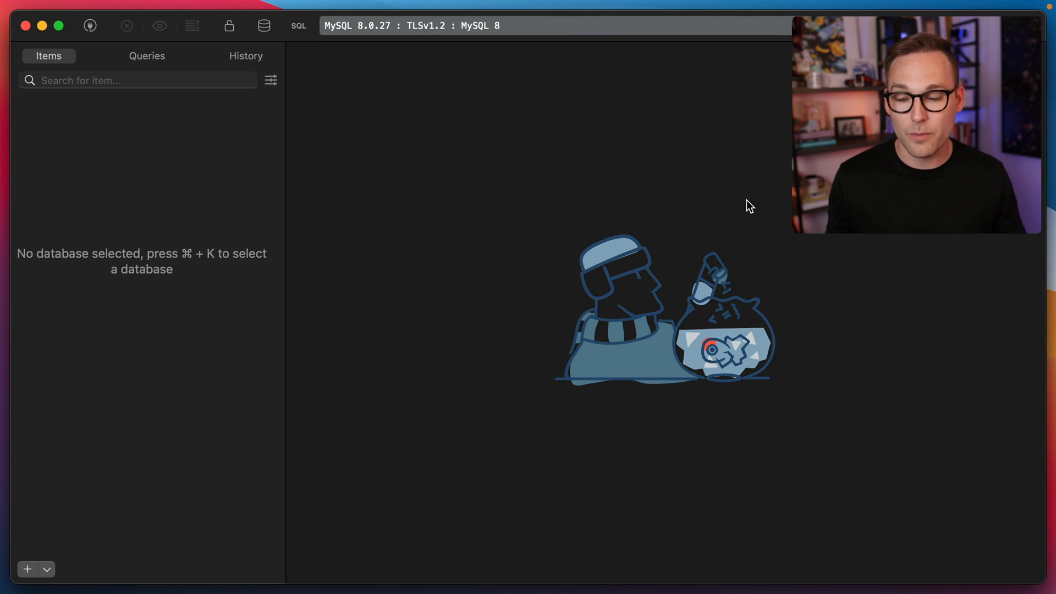